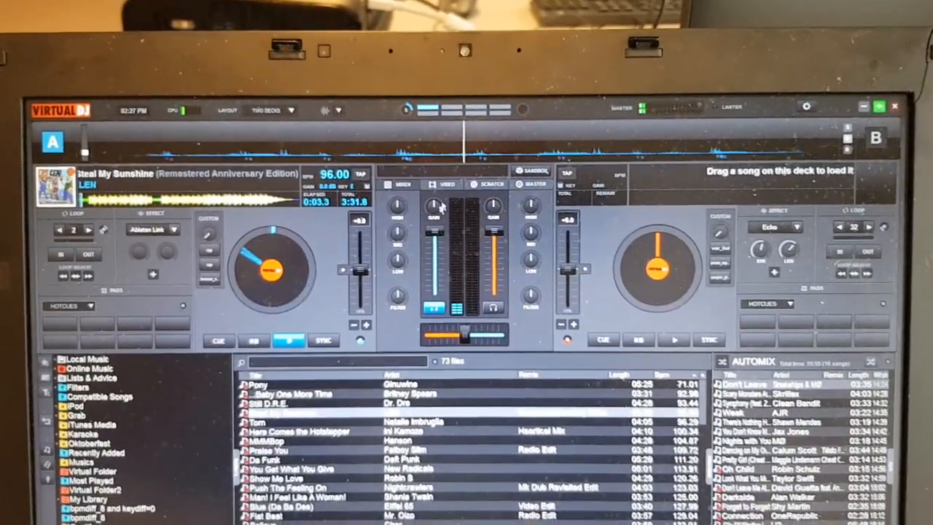
Switch the mixer to its VIDEO panel showing video source and master output options.
{"action": "left_click", "coordinate": [443, 182]}
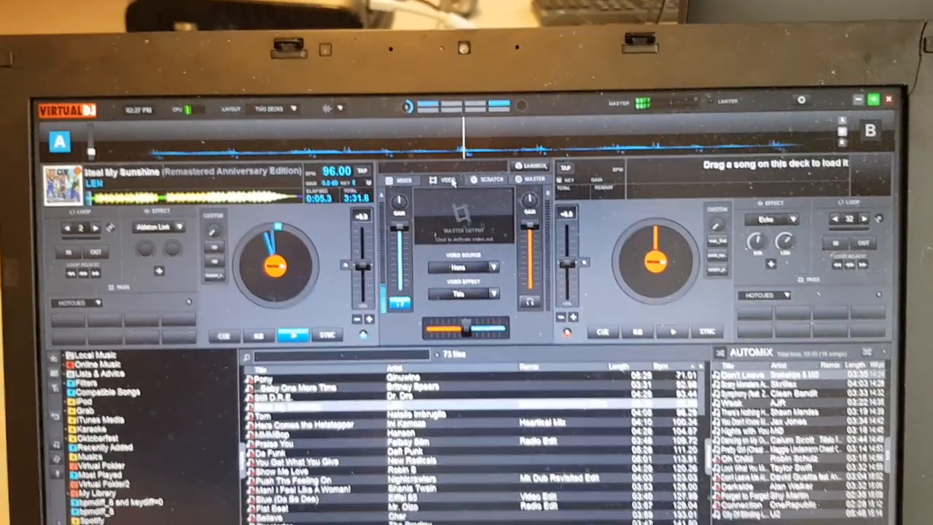